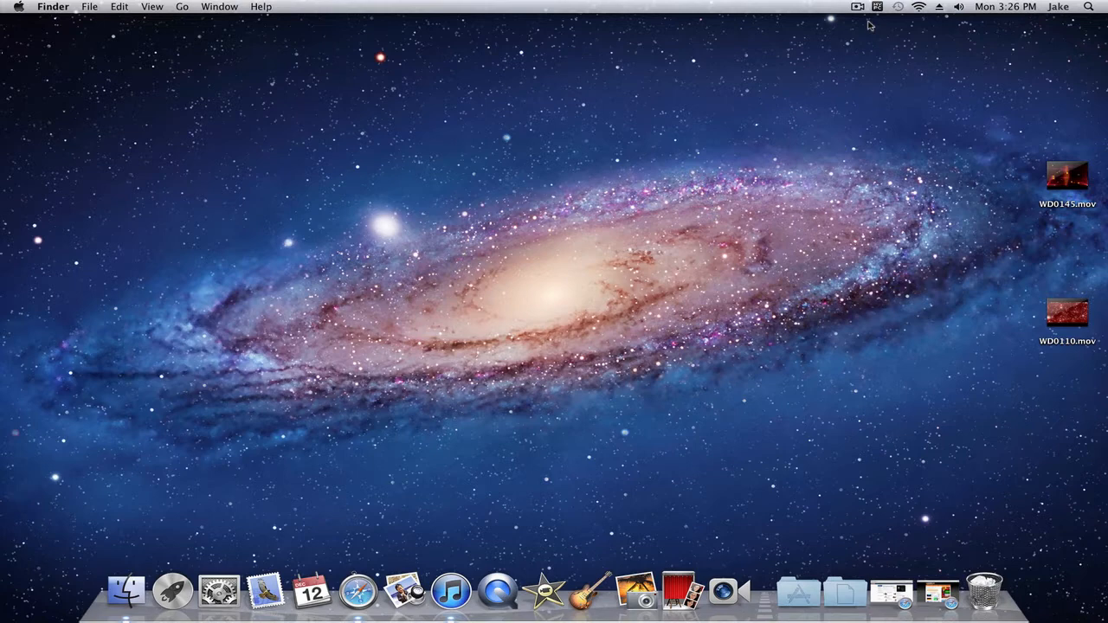
pyautogui.moveTo(544, 591)
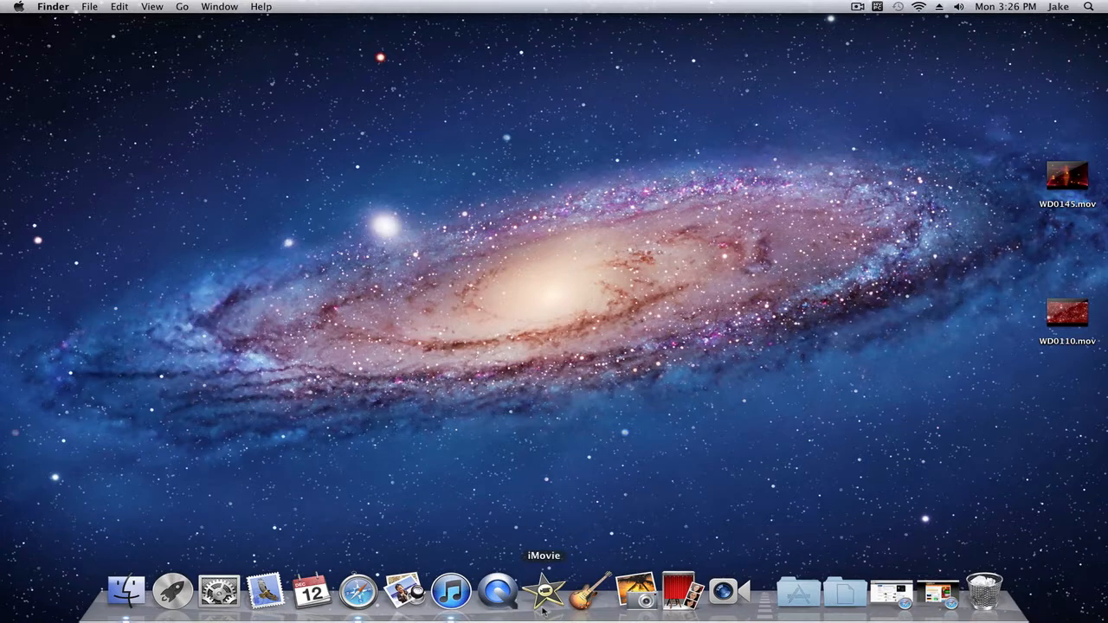
# Launch iMovie from the Dock while Movietools.info shows in Safari.
pyautogui.click(544, 591)
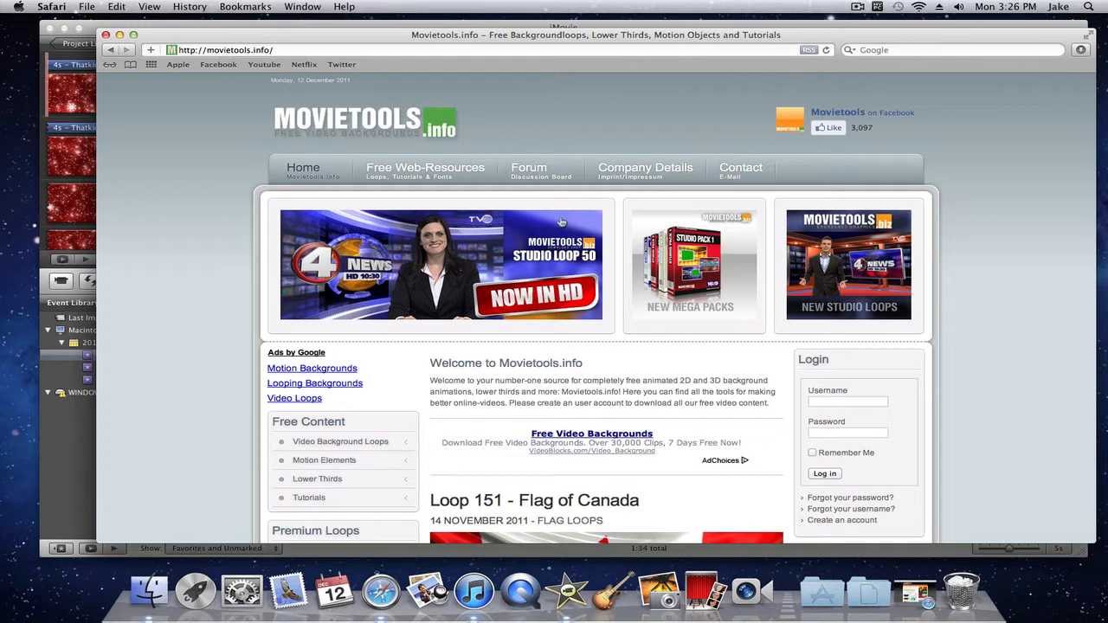
pyautogui.moveTo(666, 461)
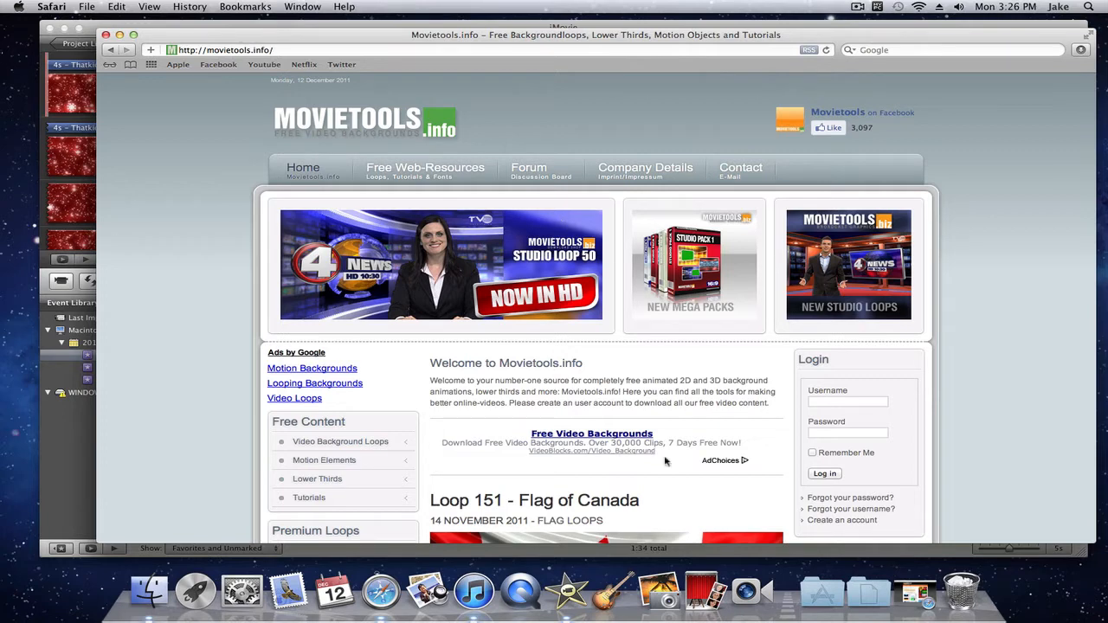
# Expand Video Background Loops on Movietools.info and browse the Hightech Loops page.
pyautogui.click(340, 442)
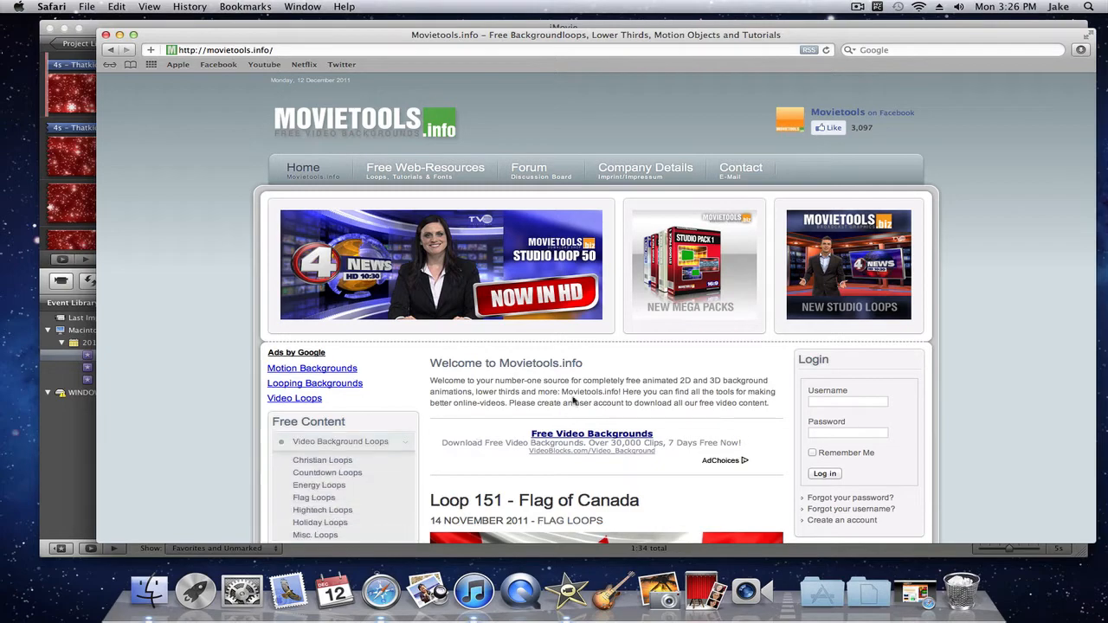
pyautogui.scroll(-3)
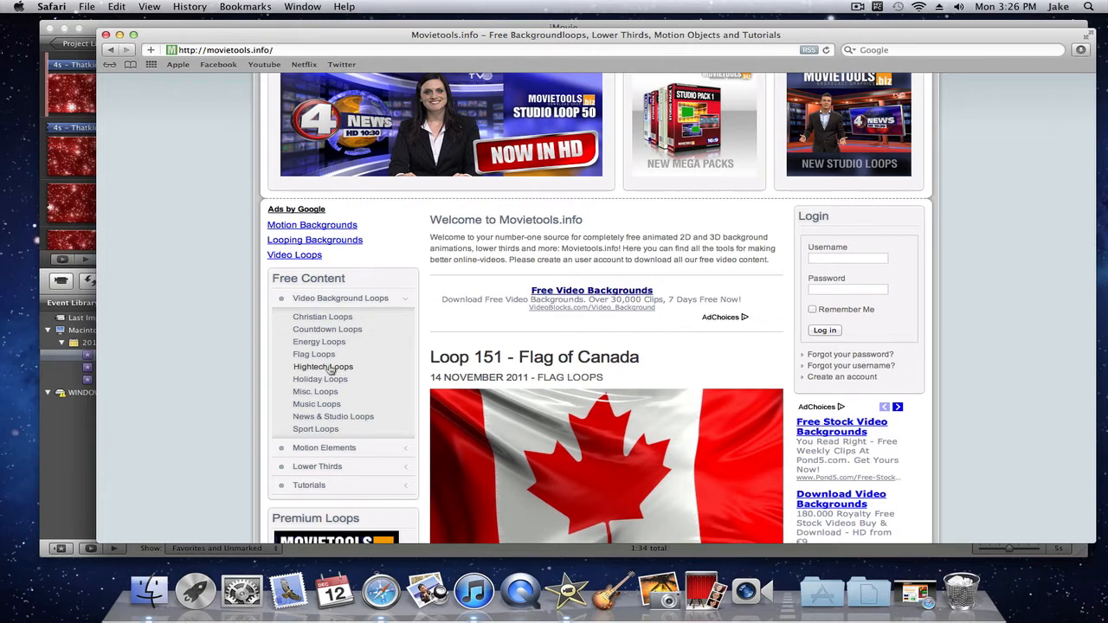
pyautogui.click(323, 366)
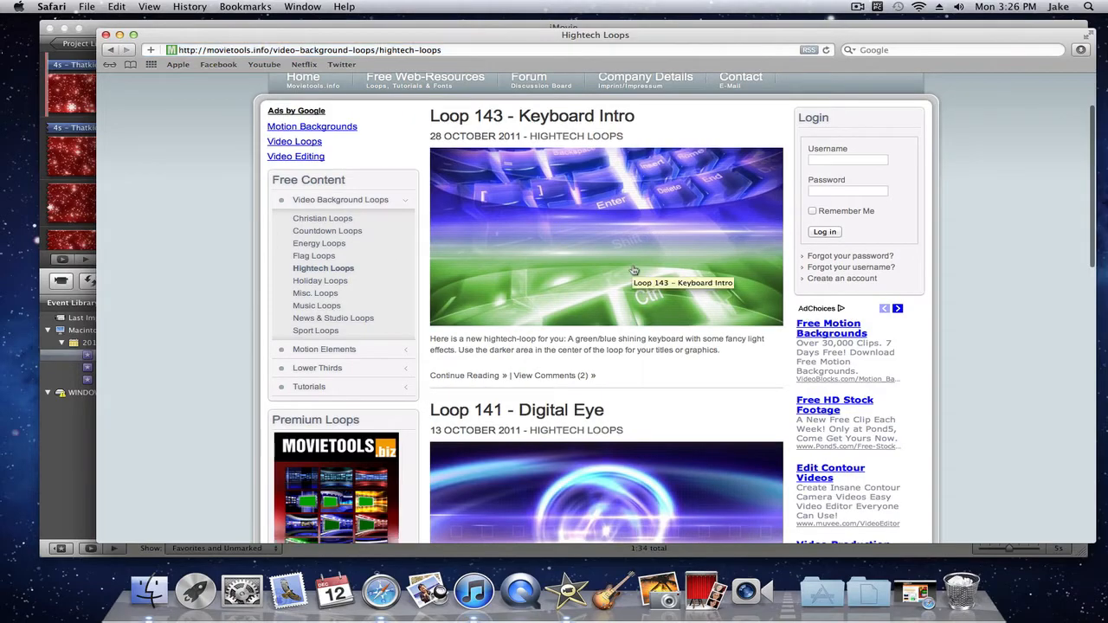
pyautogui.scroll(-3)
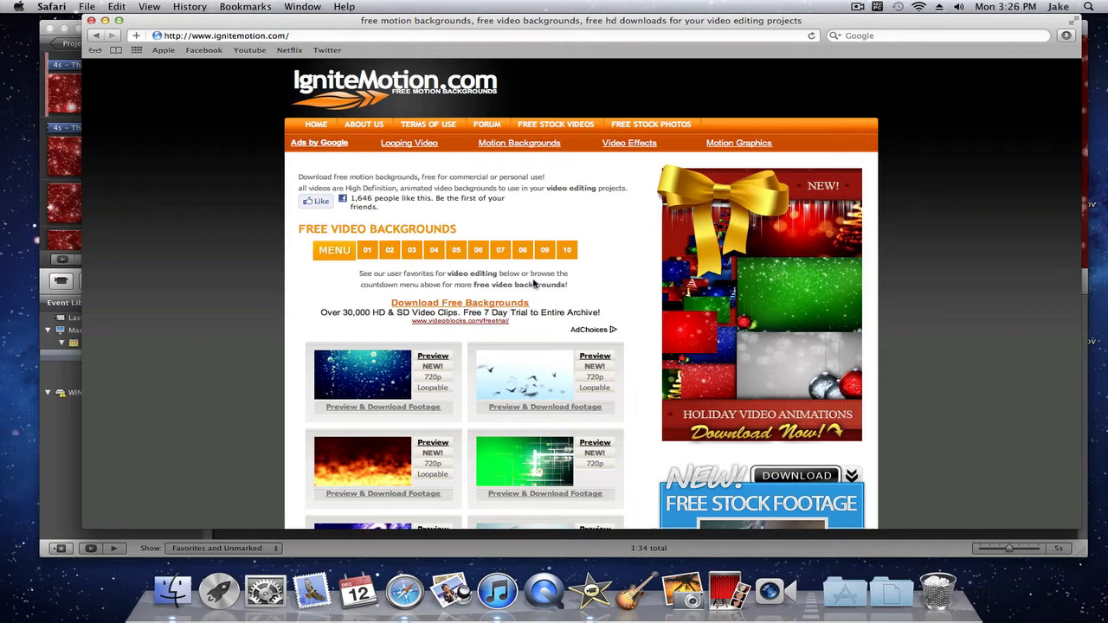
# Scroll through IgniteMotion.com's gallery of free loopable 720p video backgrounds.
pyautogui.scroll(-3)
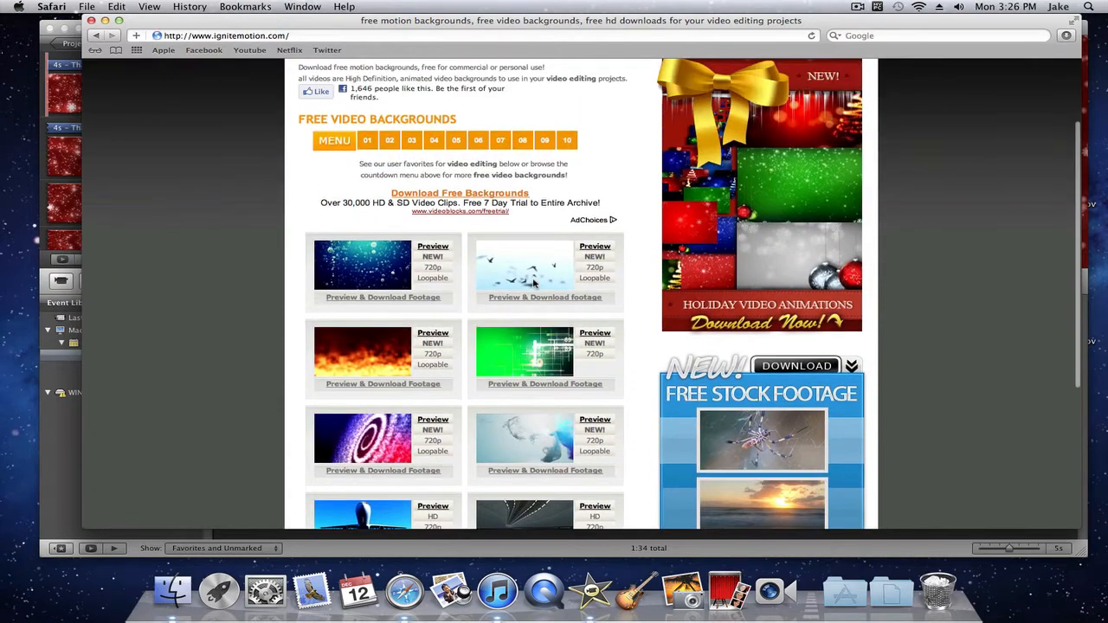
pyautogui.scroll(-3)
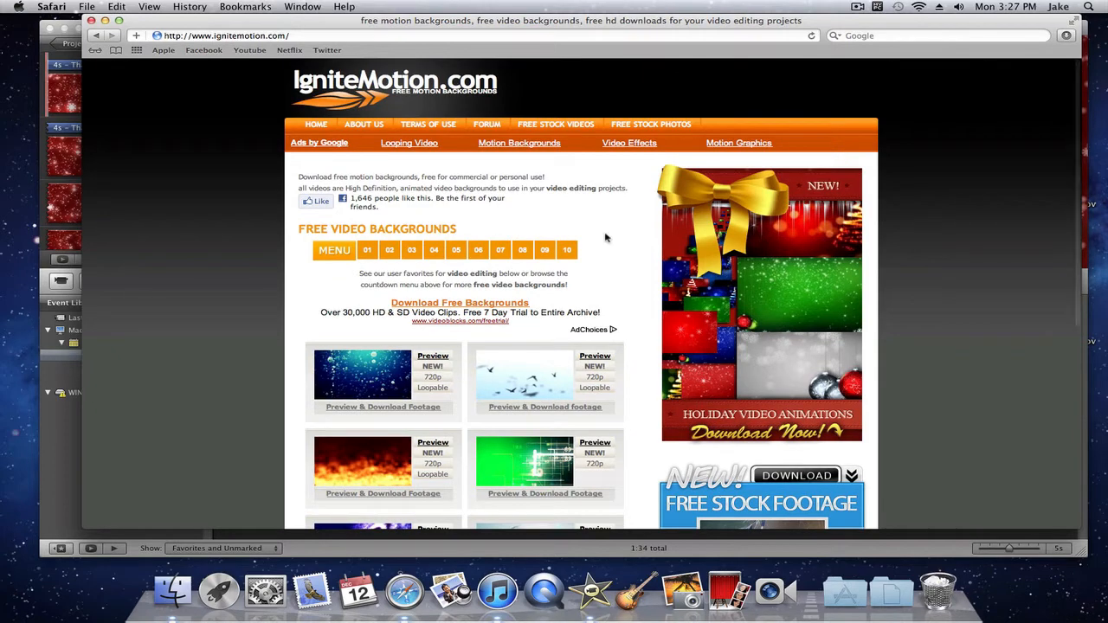
pyautogui.moveTo(363, 186)
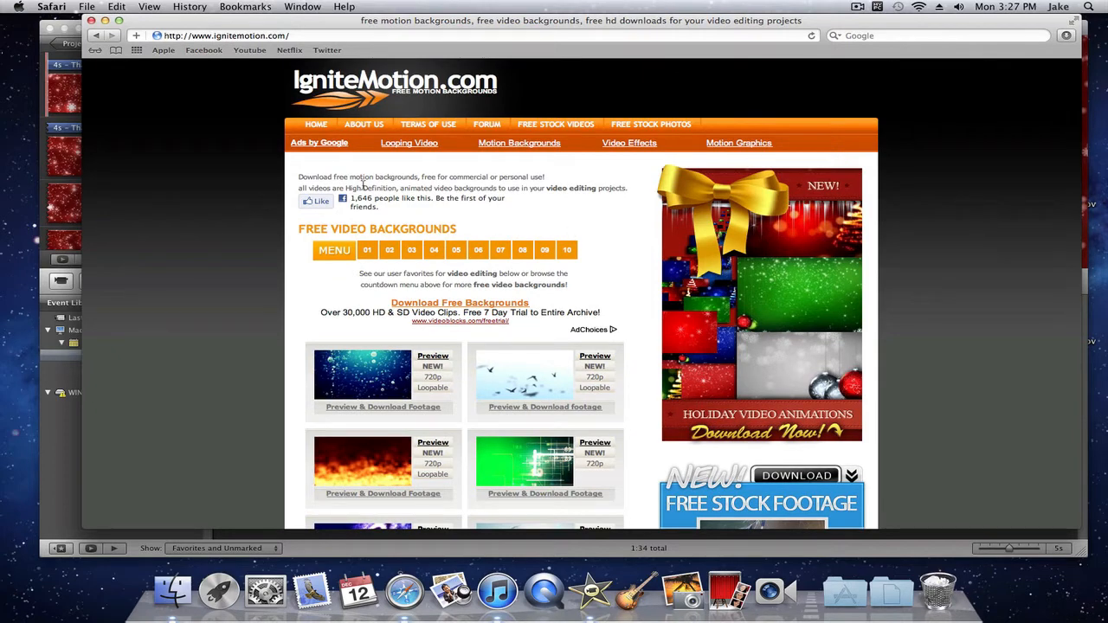
pyautogui.moveTo(506, 196)
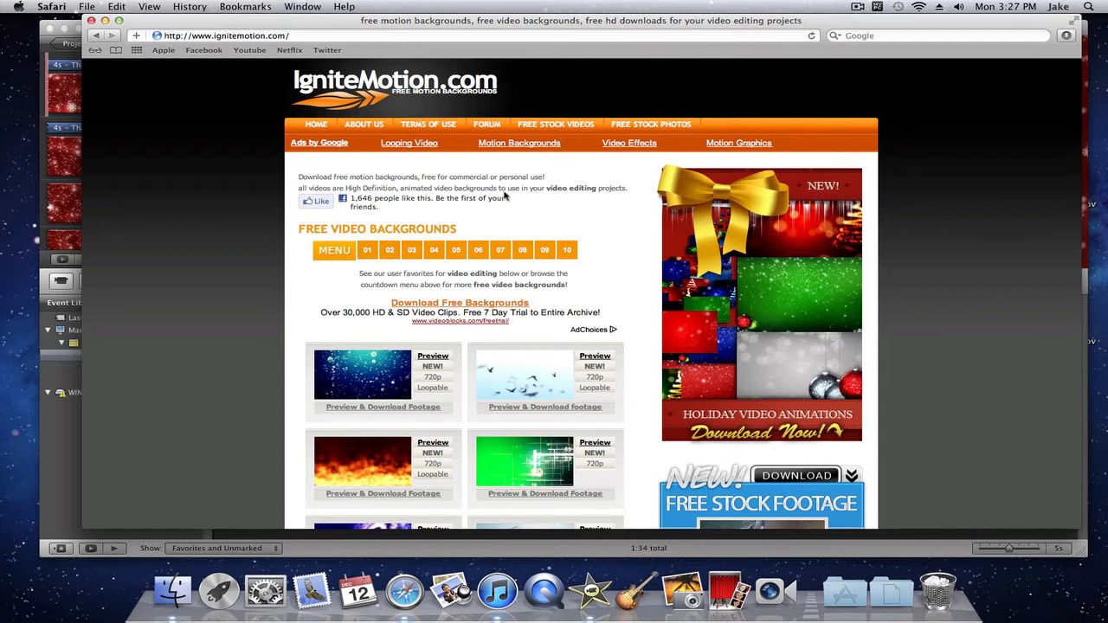
pyautogui.moveTo(539, 198)
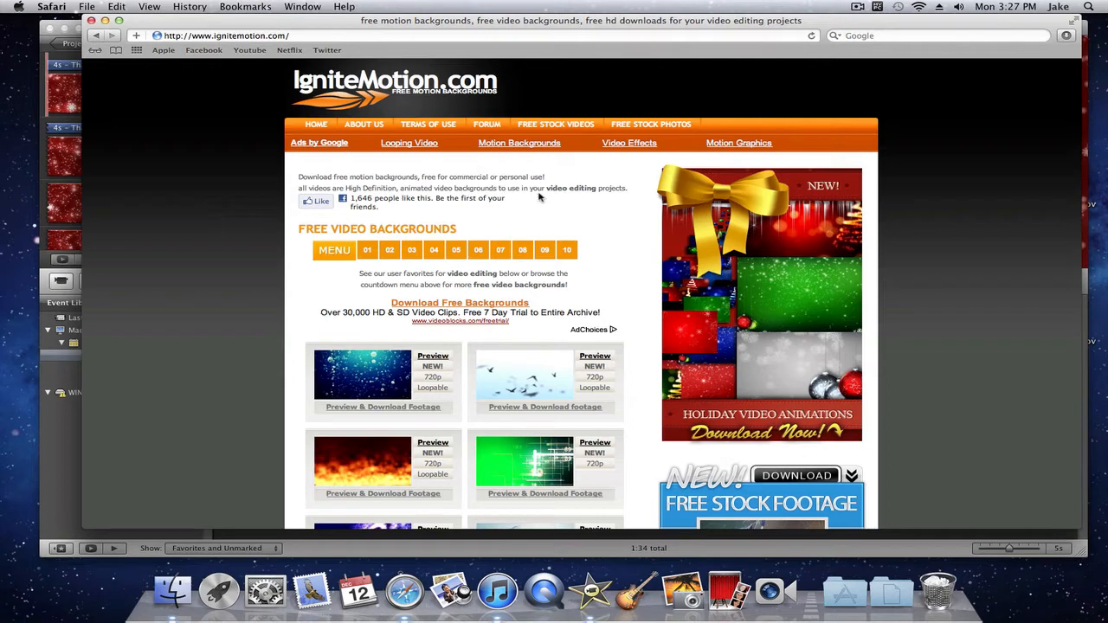
pyautogui.moveTo(245, 171)
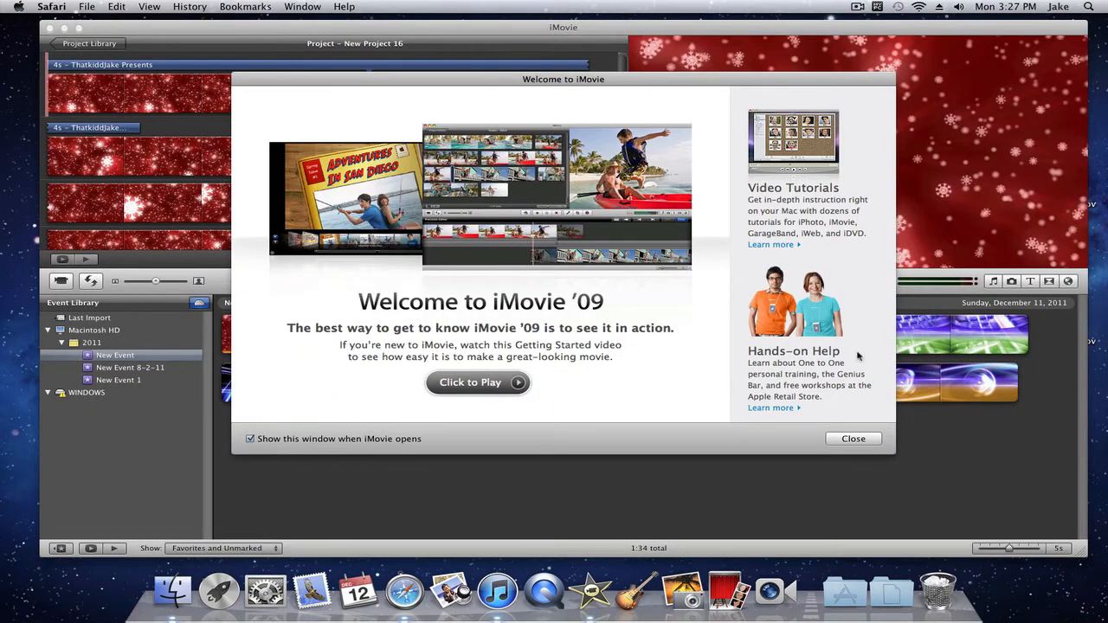
# Close the Welcome to iMovie window and minimize iMovie to reveal the desktop.
pyautogui.click(853, 438)
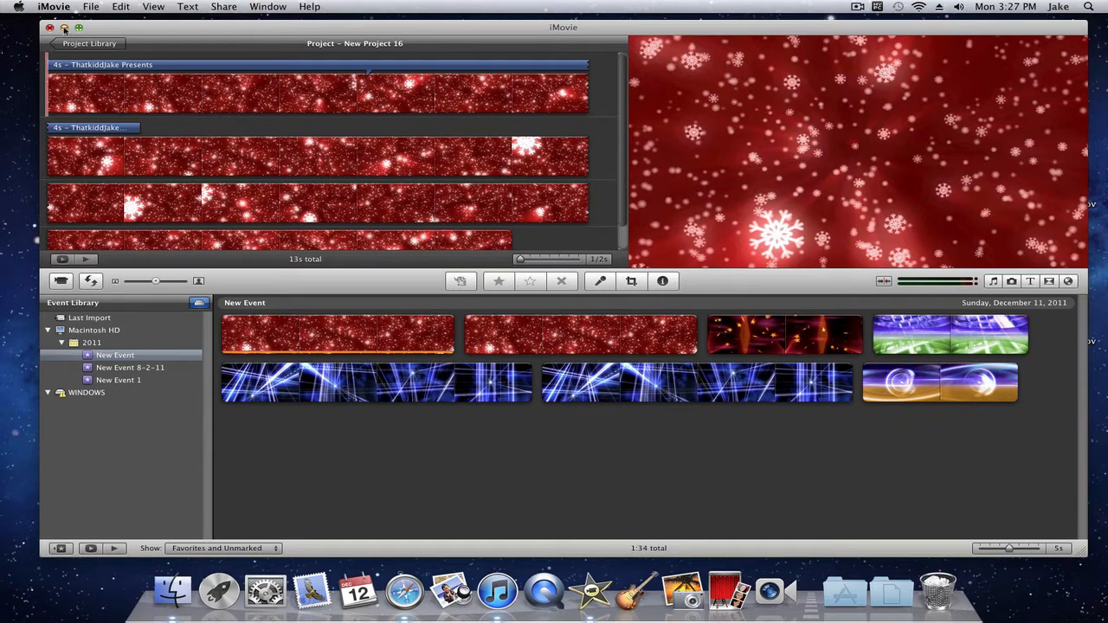
pyautogui.click(49, 26)
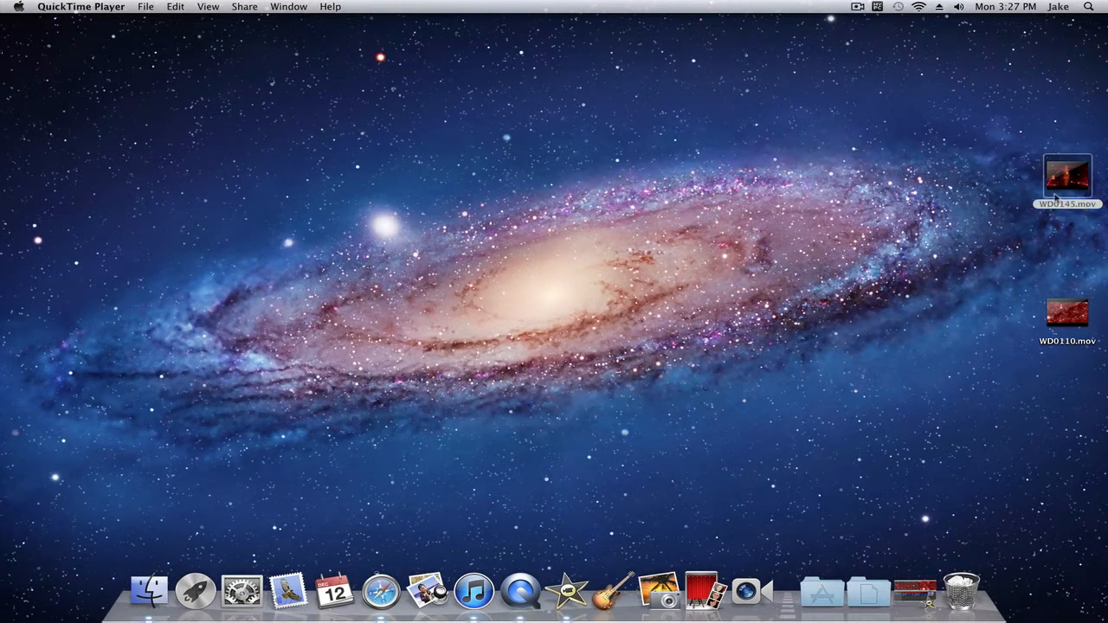
# Preview the WD0145.mov star clip, close it, then play the WD0110.mov snowflake clip.
pyautogui.doubleClick(1067, 177)
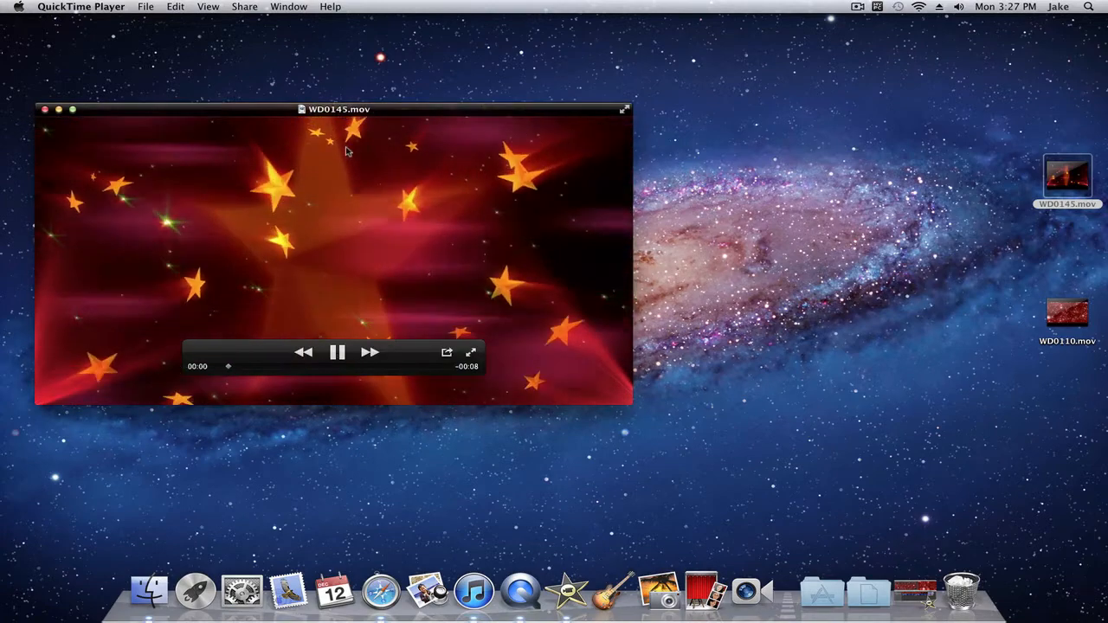
pyautogui.moveTo(337, 108); pyautogui.dragTo(541, 112)
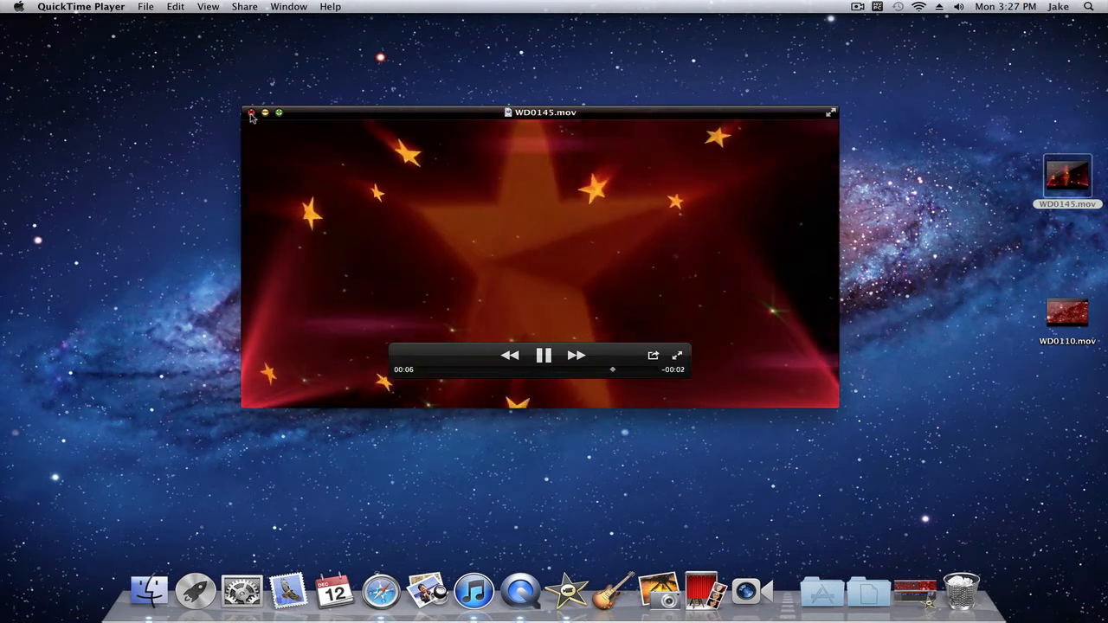
pyautogui.click(252, 112)
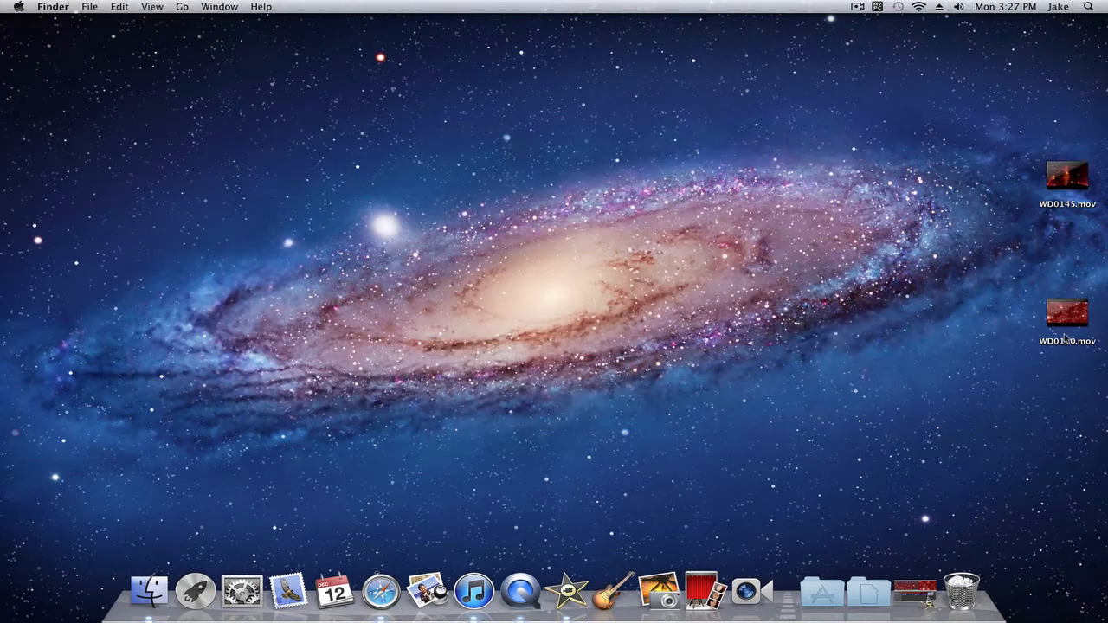
pyautogui.doubleClick(1067, 314)
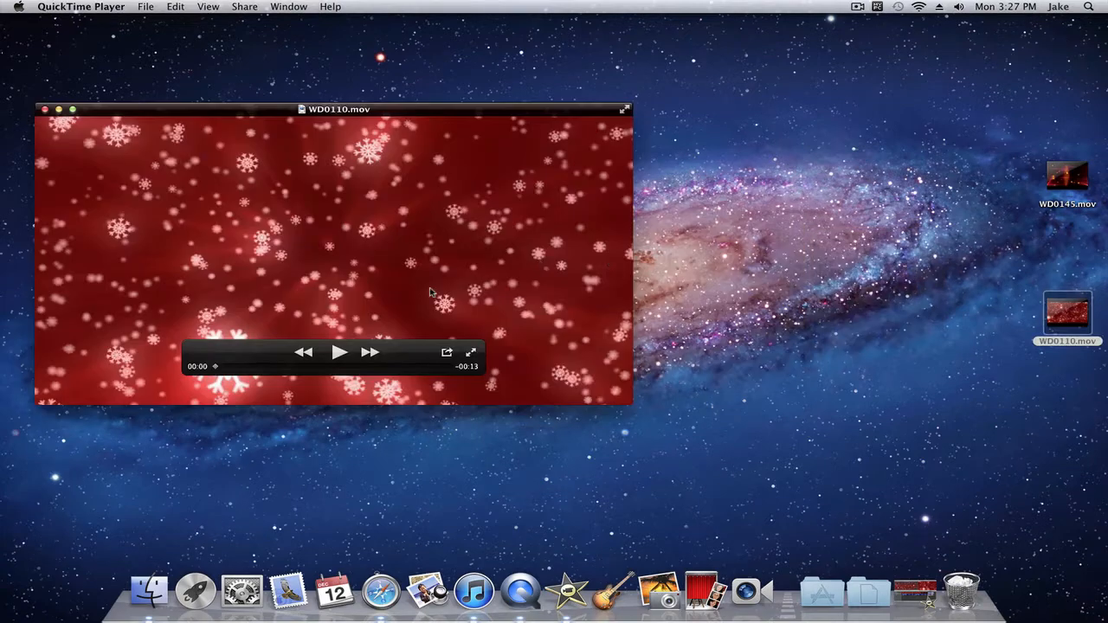
pyautogui.click(339, 352)
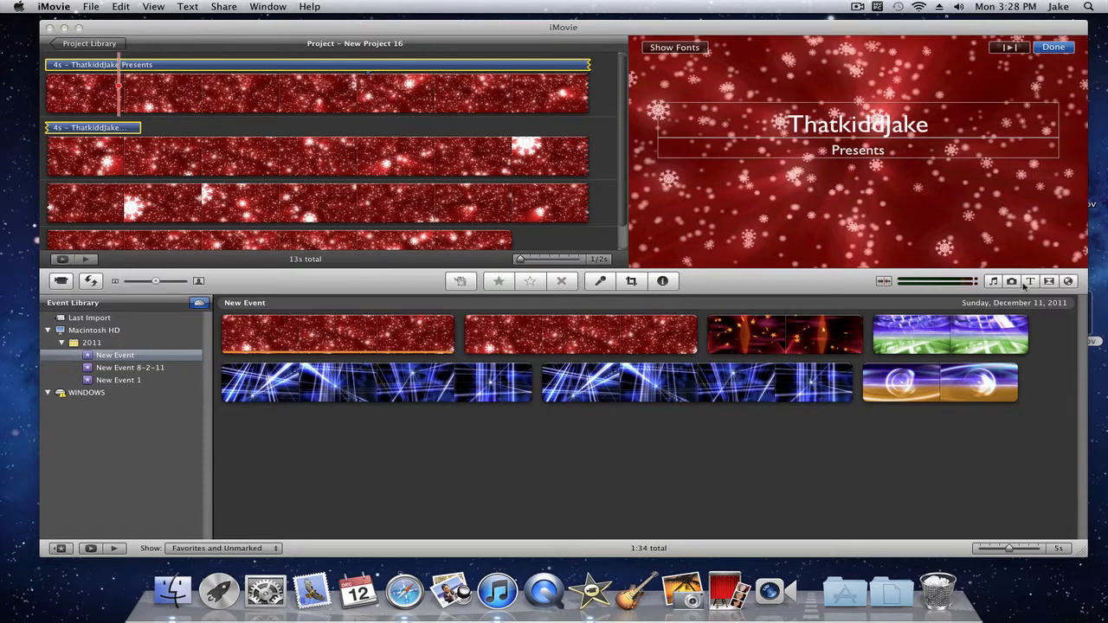
# Open the Titles browser, select the Thatkiddjake title text, and show the Fonts panel.
pyautogui.click(1029, 280)
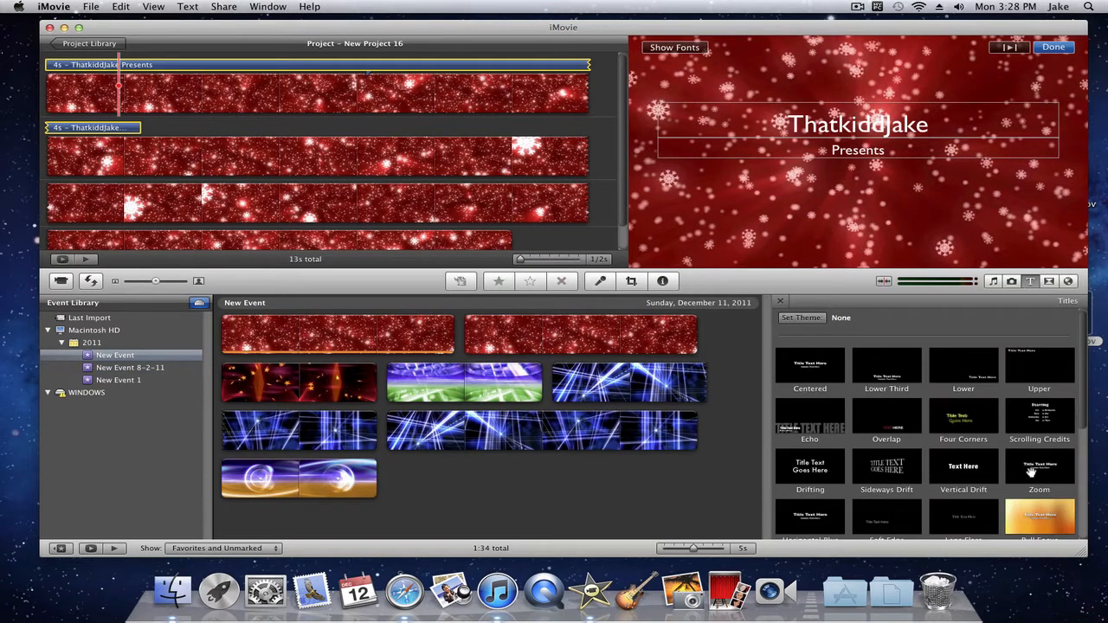
pyautogui.scroll(-3)
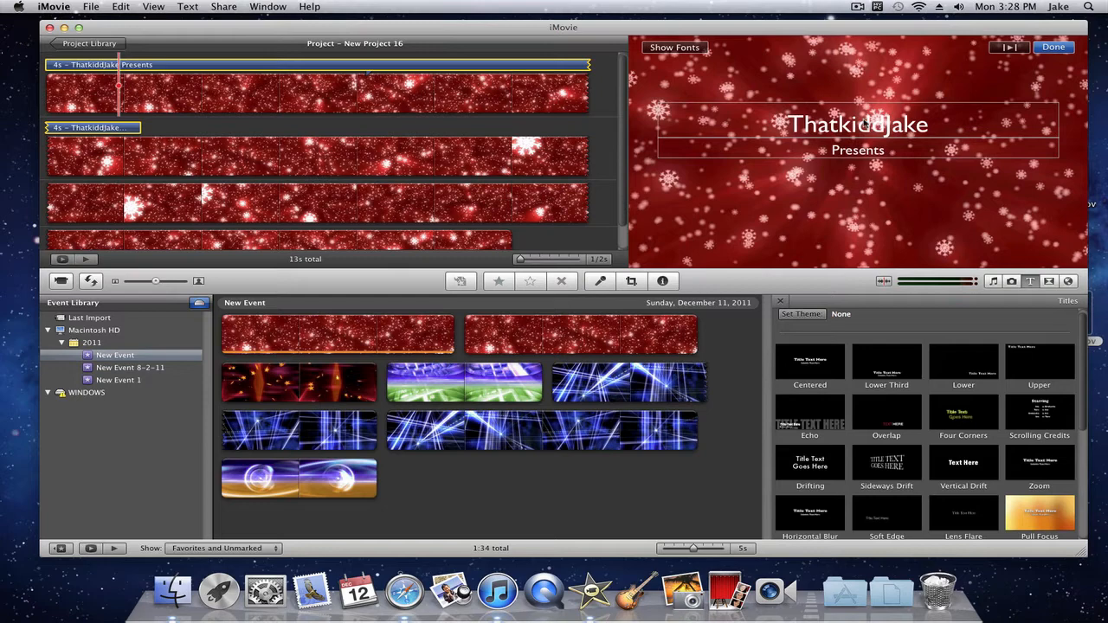
pyautogui.doubleClick(856, 124)
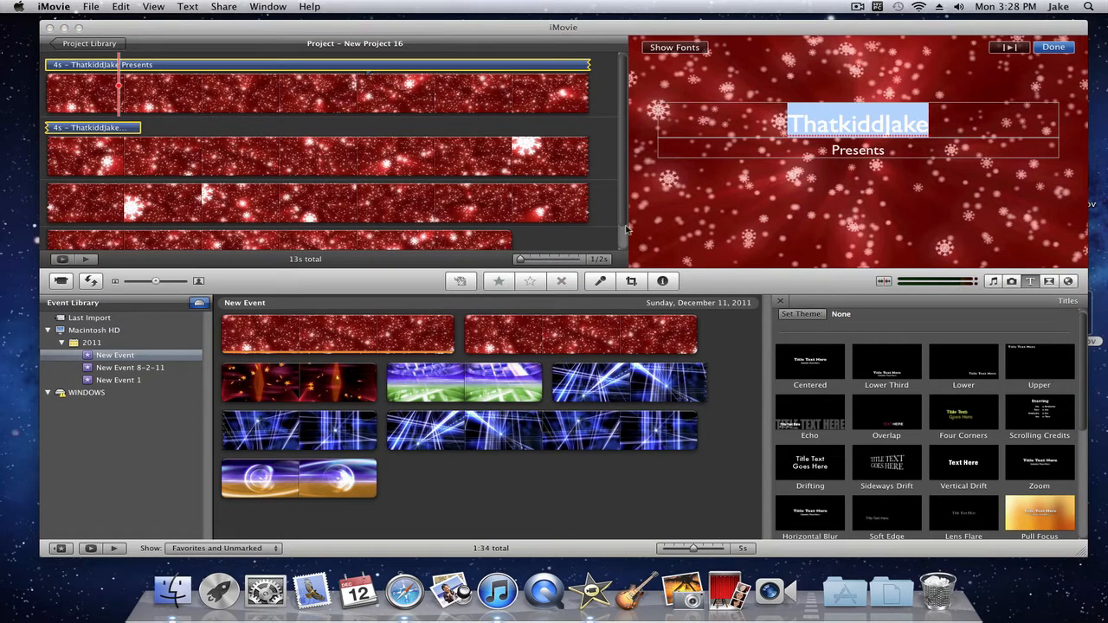
pyautogui.click(674, 47)
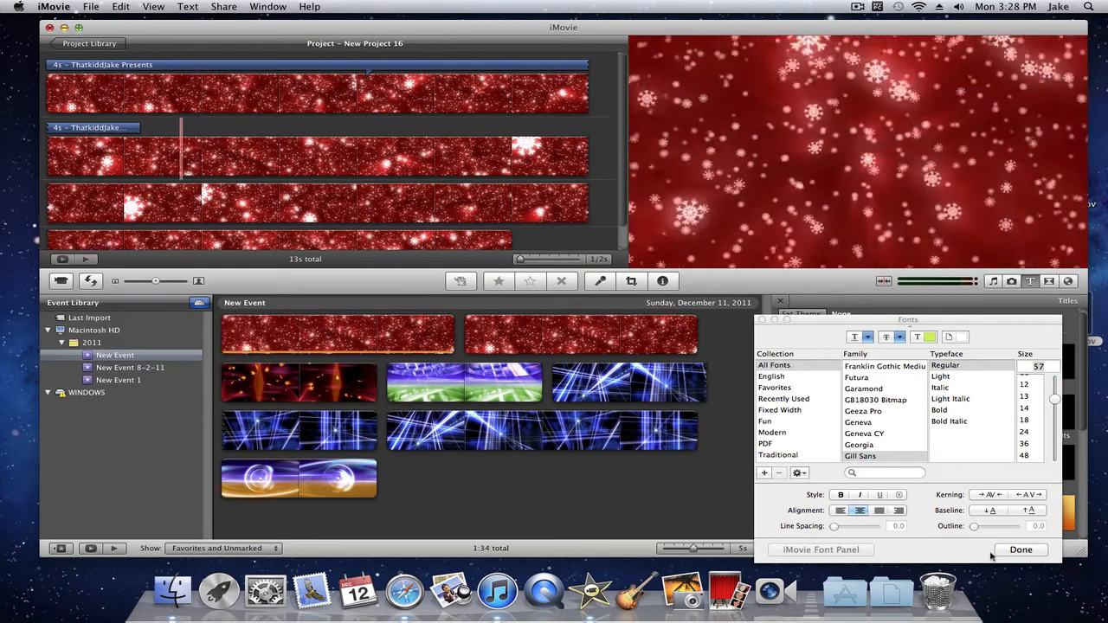
# Click Done to close the Fonts panel, keeping the title styles open.
pyautogui.click(1021, 550)
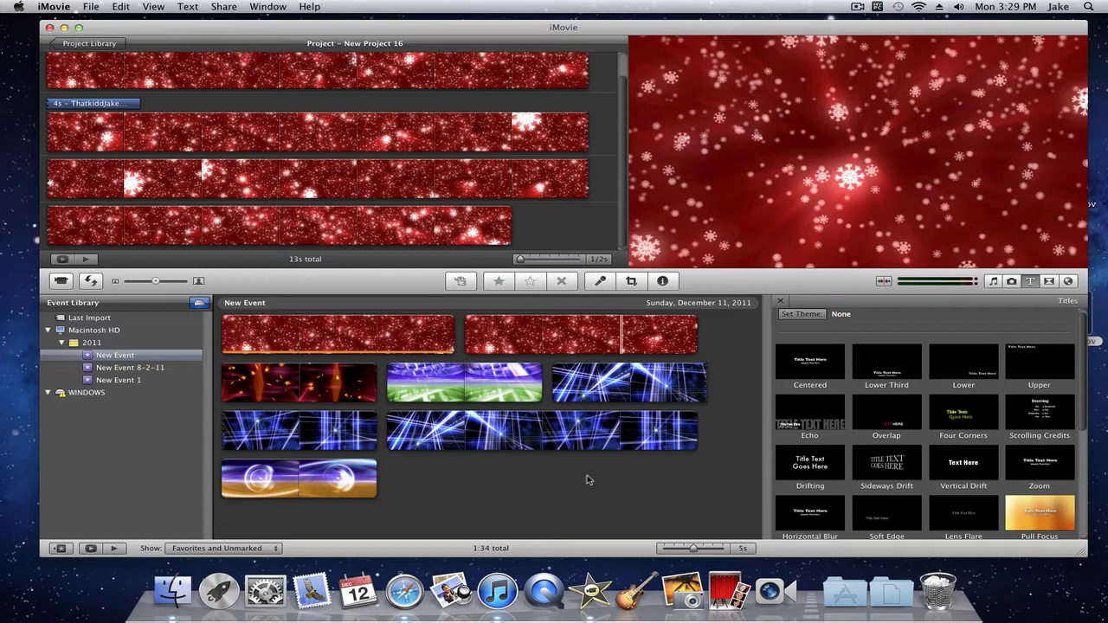
pyautogui.moveTo(580, 481)
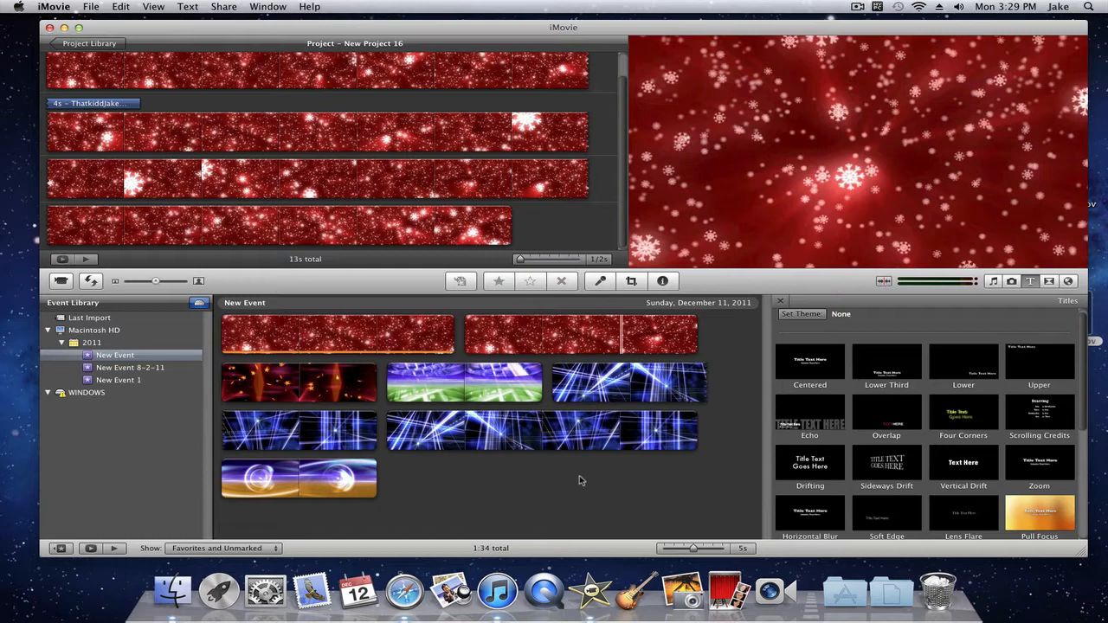
pyautogui.moveTo(642, 479)
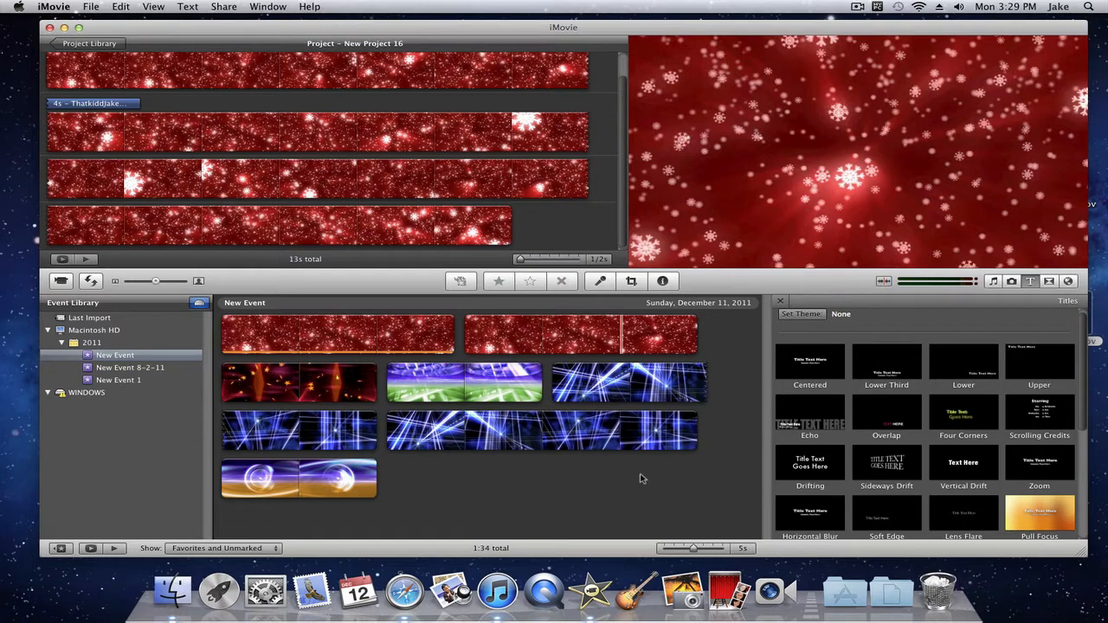